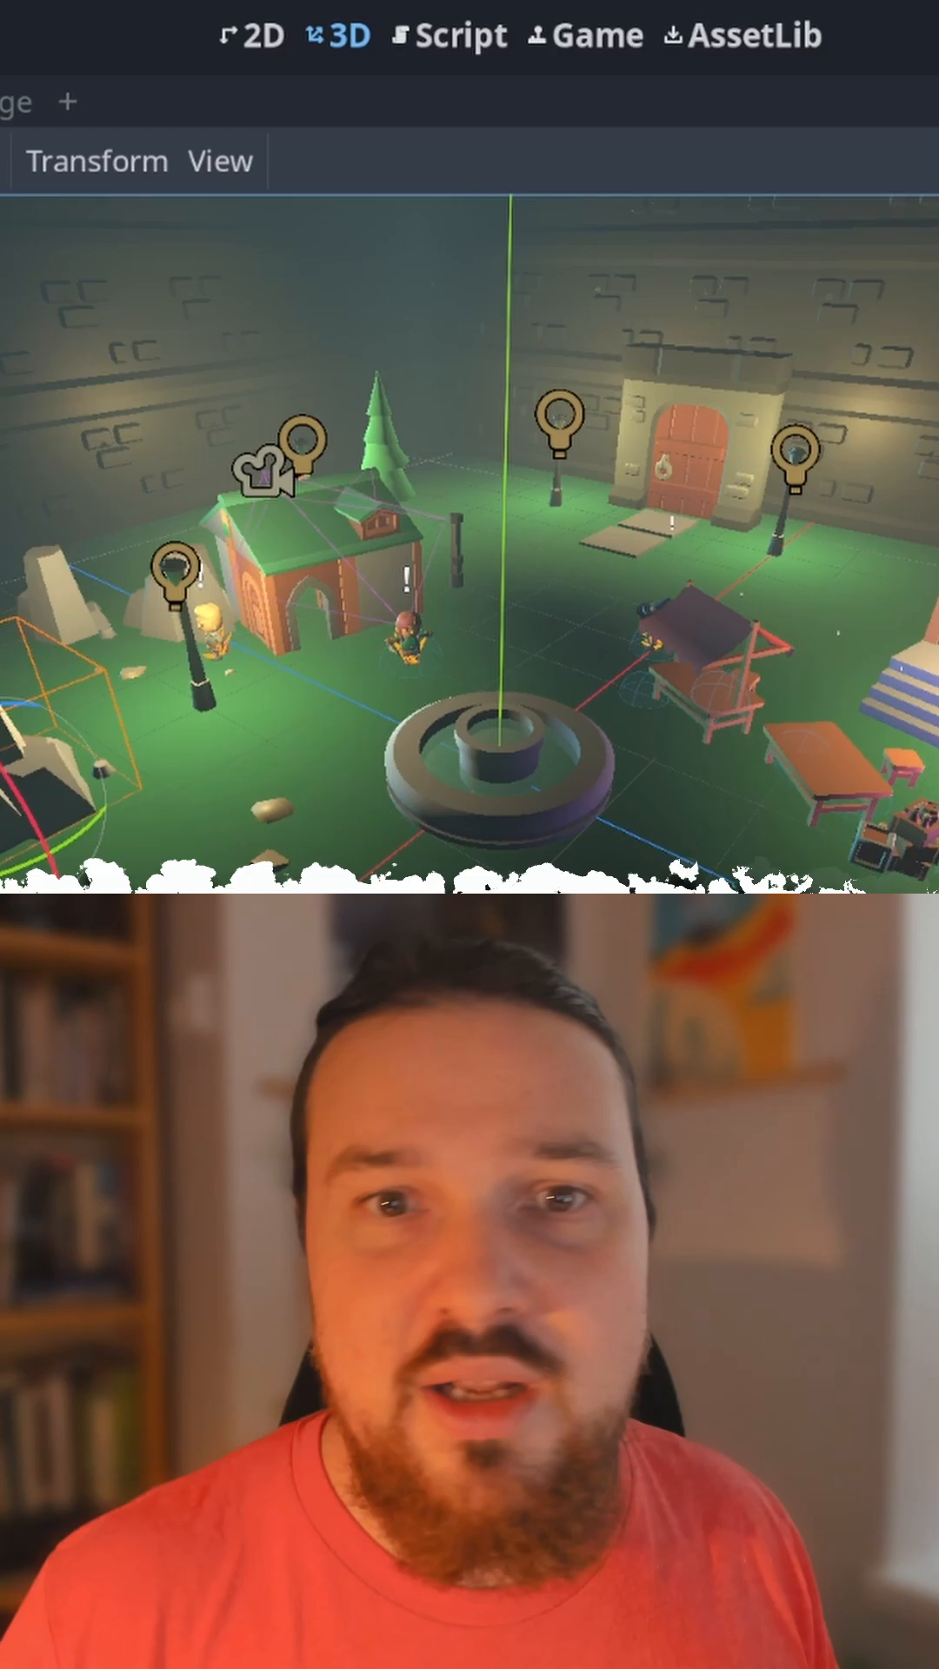
Step: Switch to the Script workspace to view the partly typed TestResource class script
{"action": "left_click", "coordinate": [462, 35]}
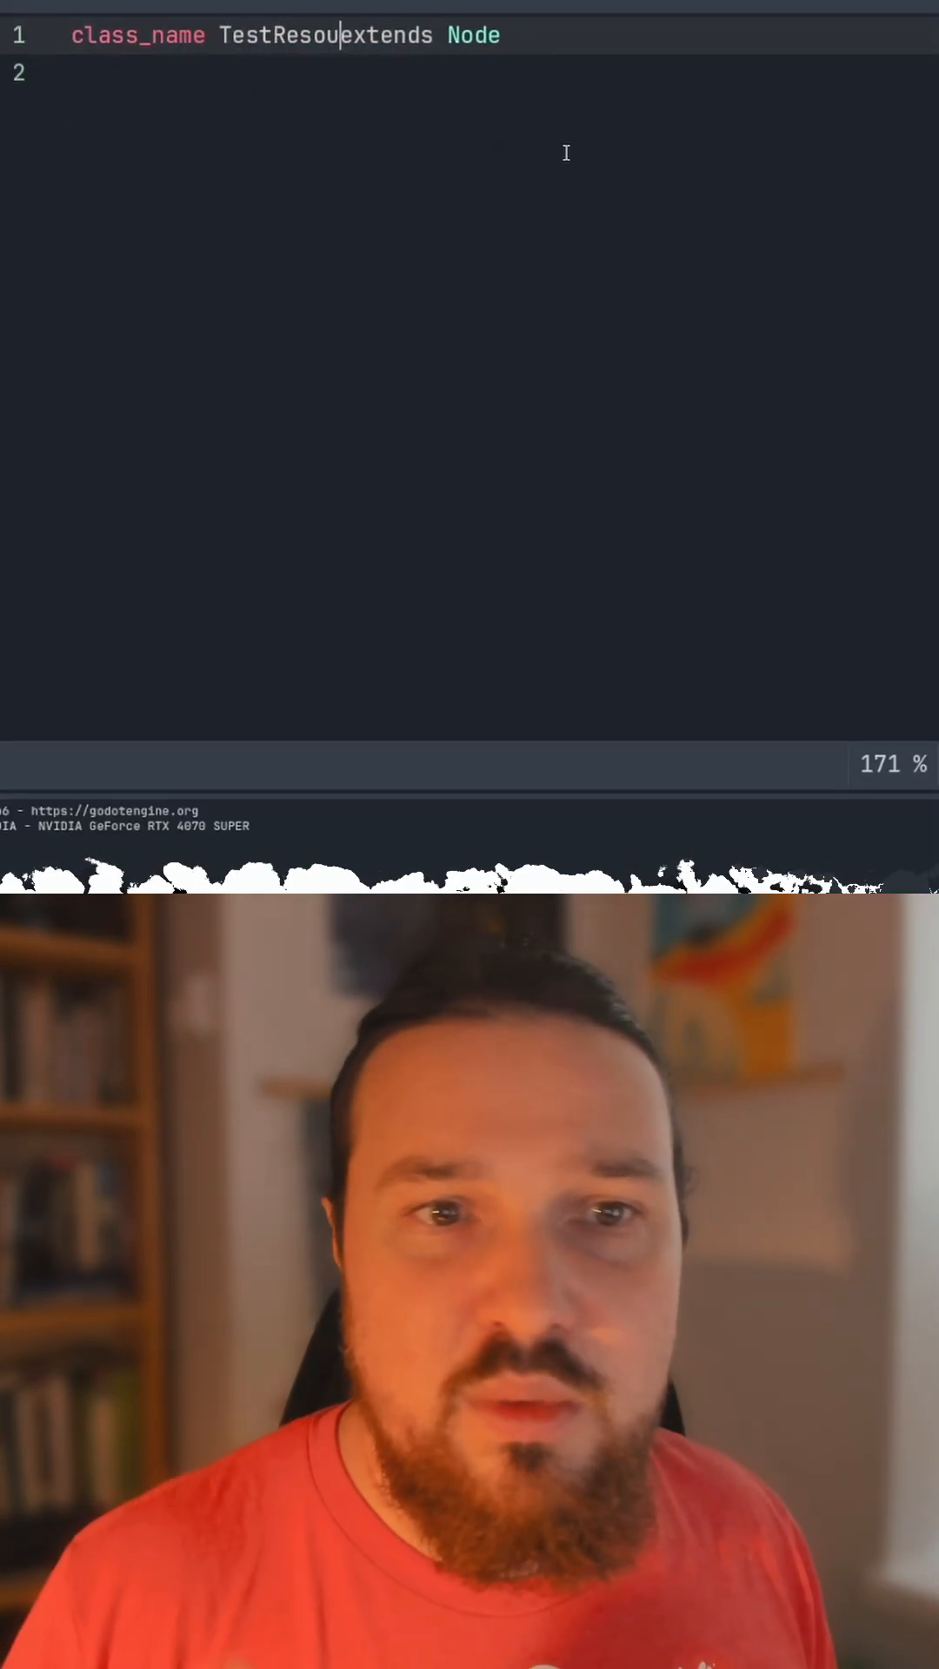
Step: Make TestResource extend Resource, exporting some_integer, some_string and some_array_of_integers
{"action": "type", "text": "Resource"}
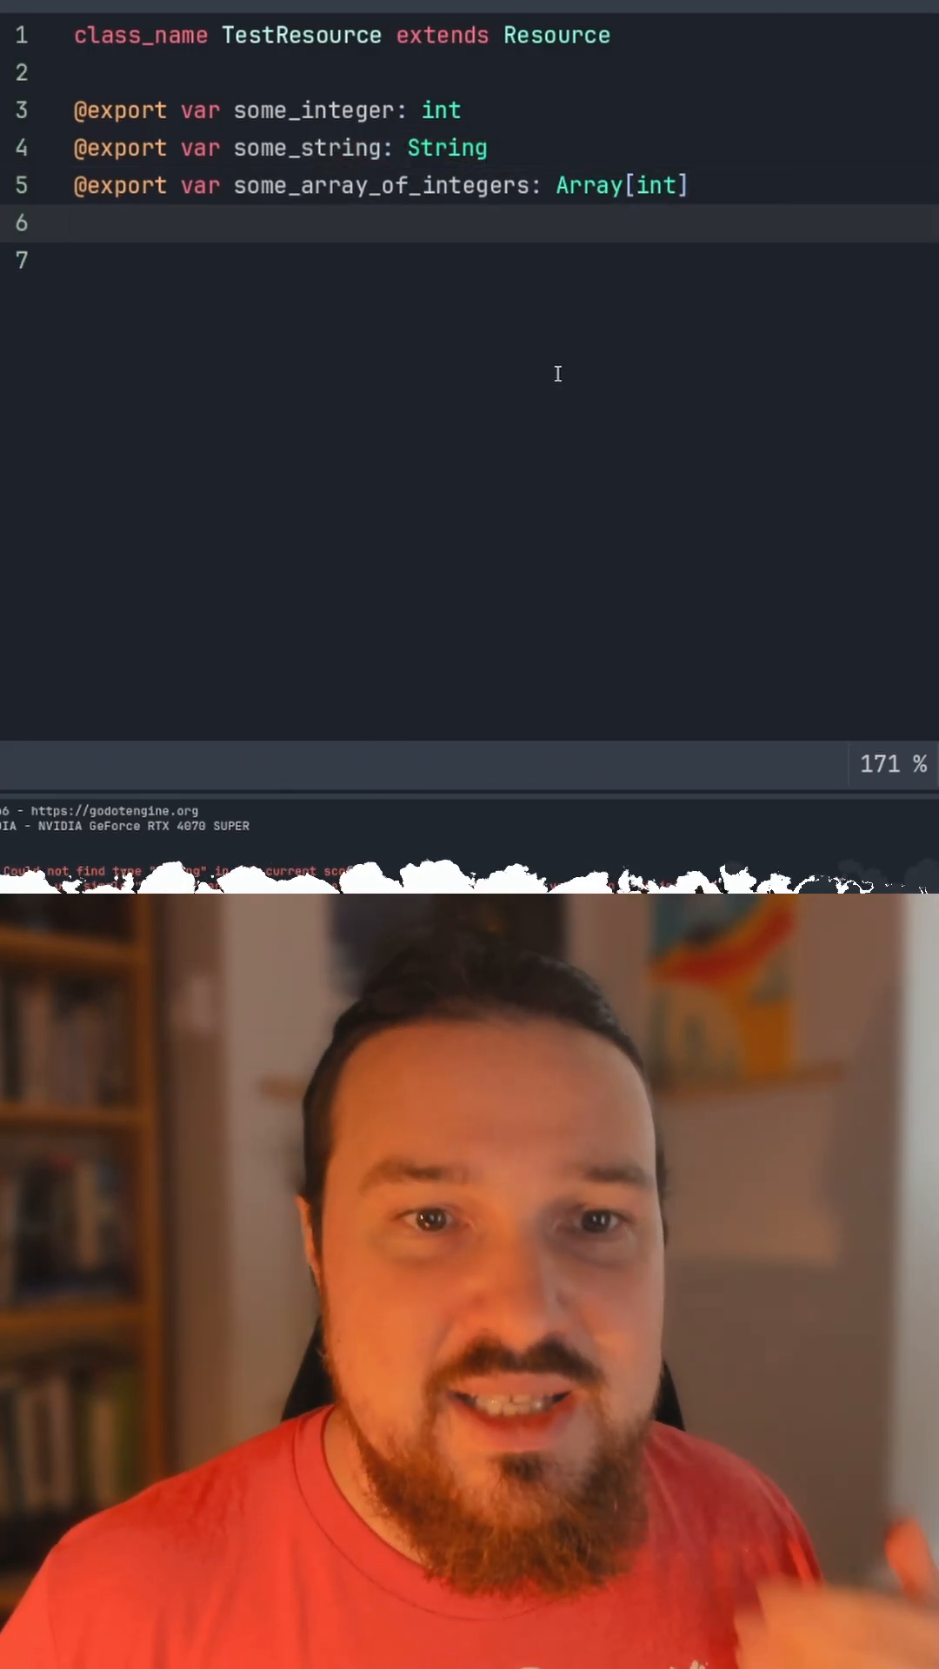
Step: Add exported some_dictionary: Dictionary[int, String] and some_image: Texture2D variables
{"action": "type", "text": "@export var some_dictionary: Dictionary[int, String"}
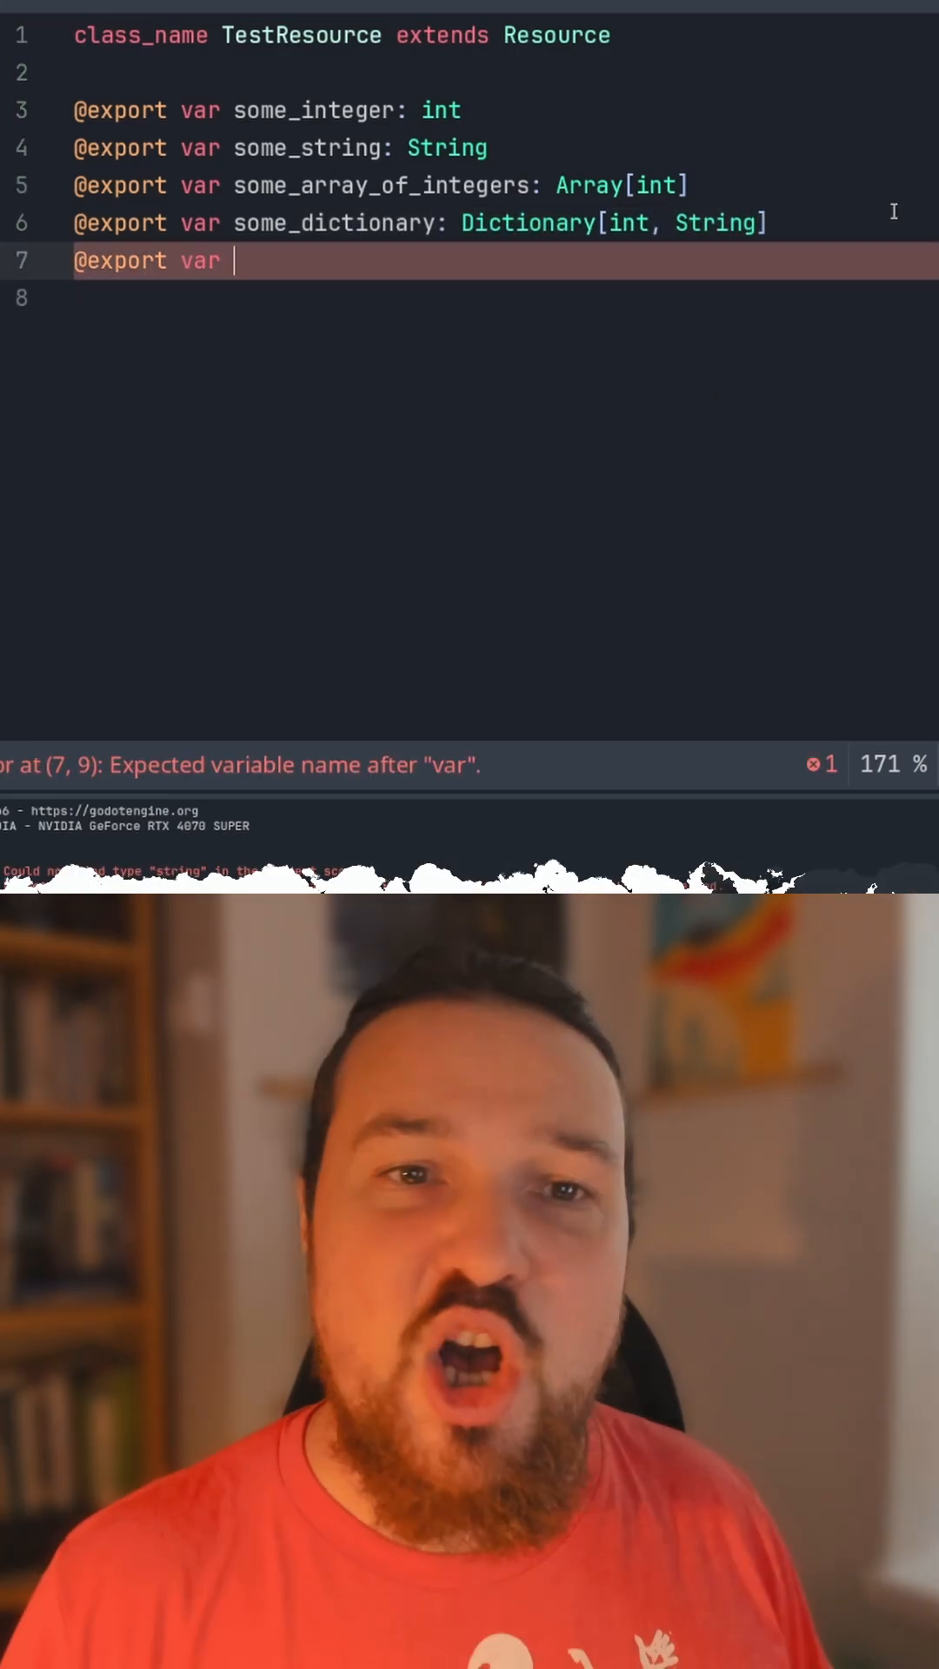
{"action": "type", "text": "some_image:"}
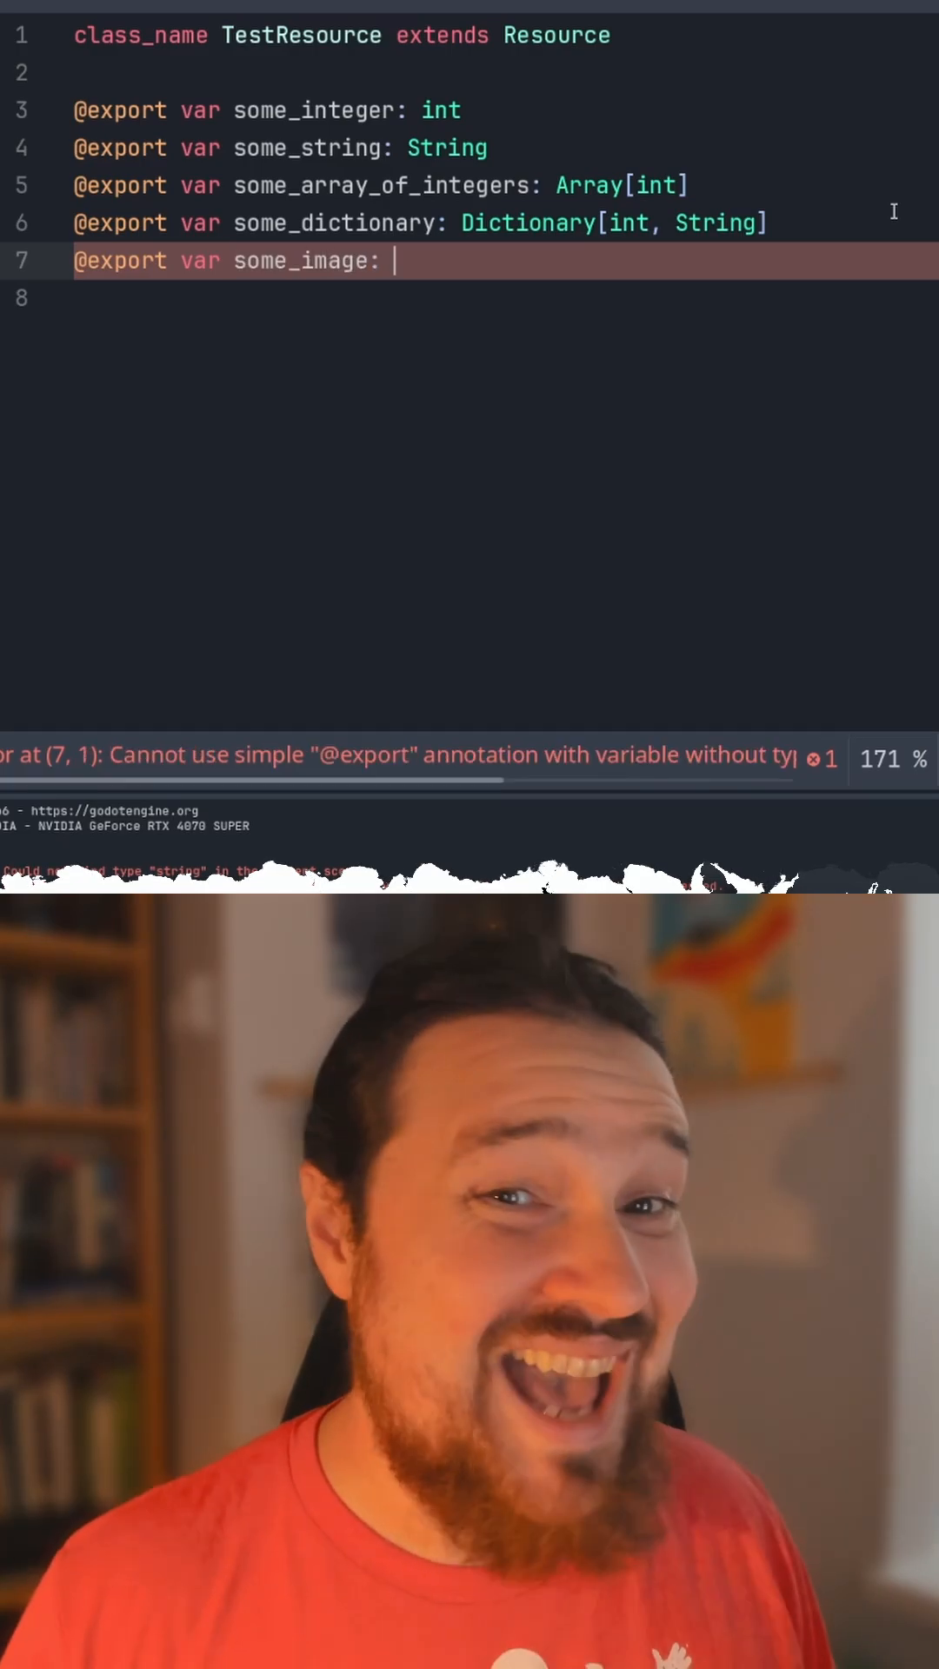
{"action": "type", "text": "Texture2D"}
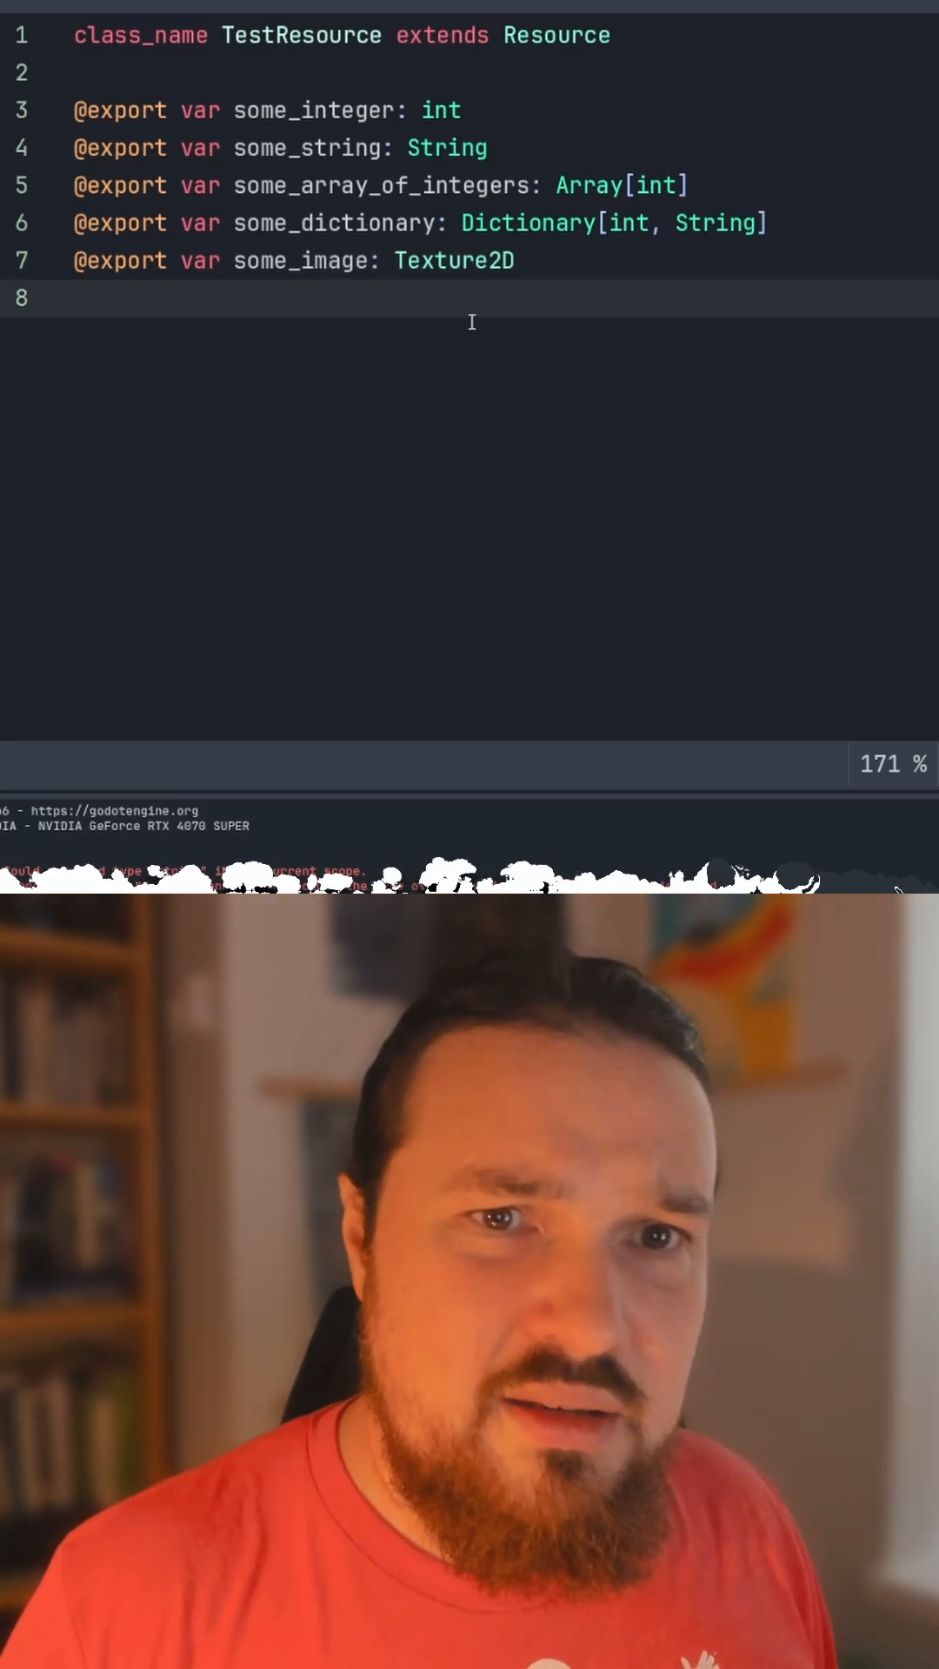
{"action": "type", "text": "@export var some"}
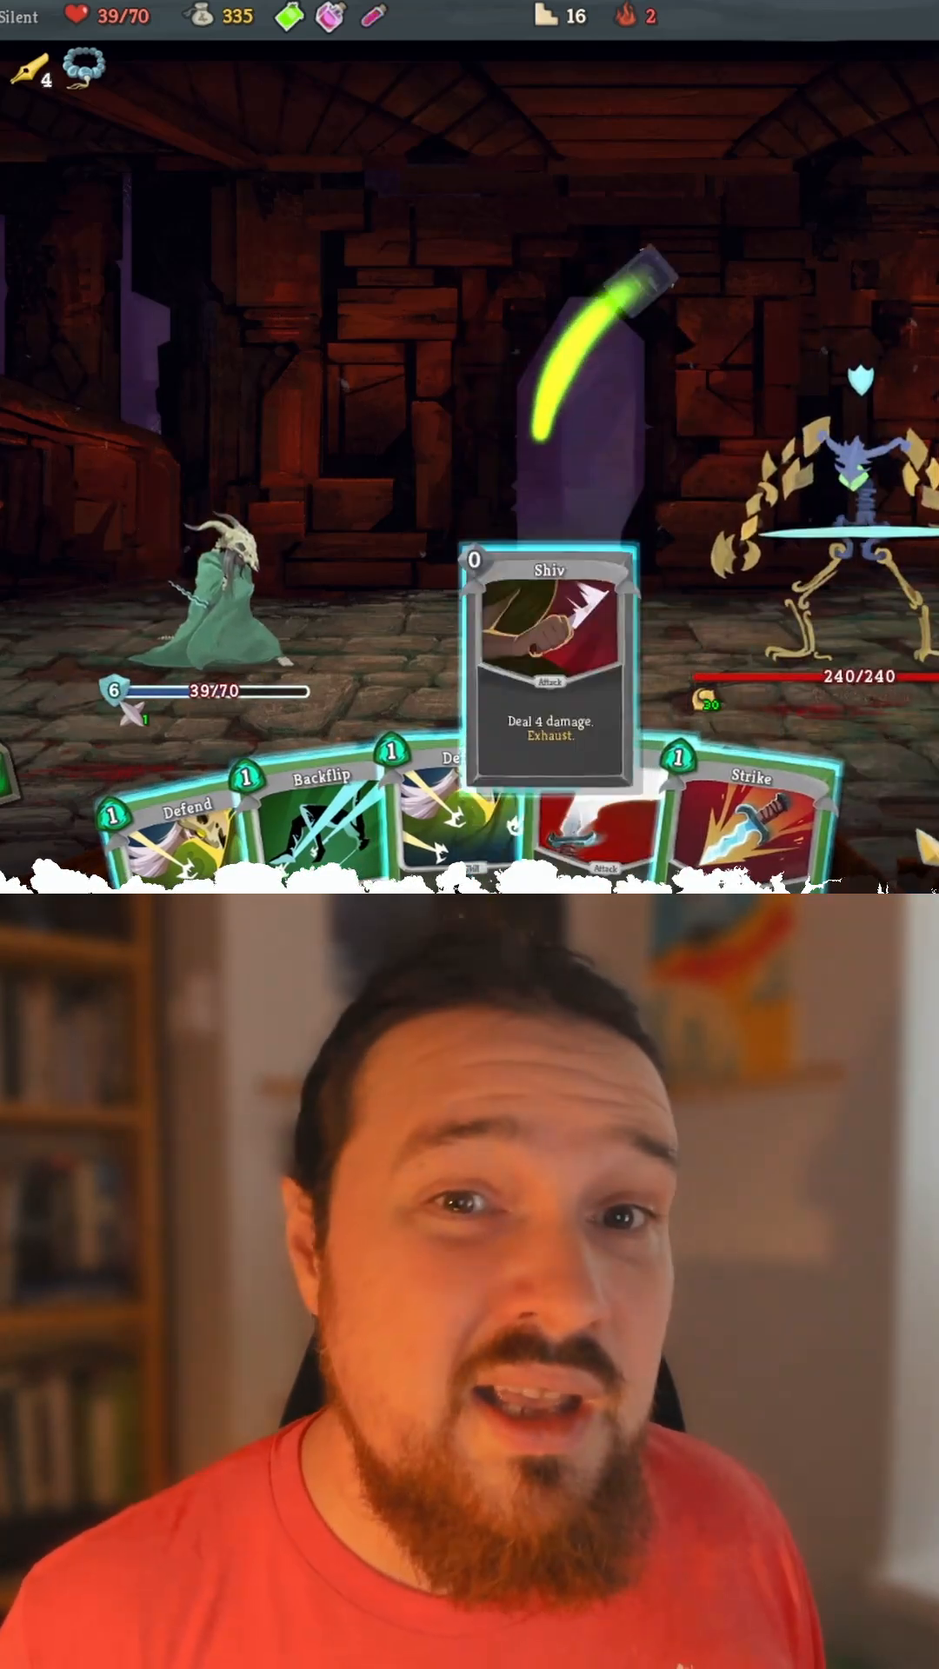
Step: Play the Shiv and Slice cards, dropping the enemy to 230/240 health
{"action": "left_click", "coordinate": [550, 676]}
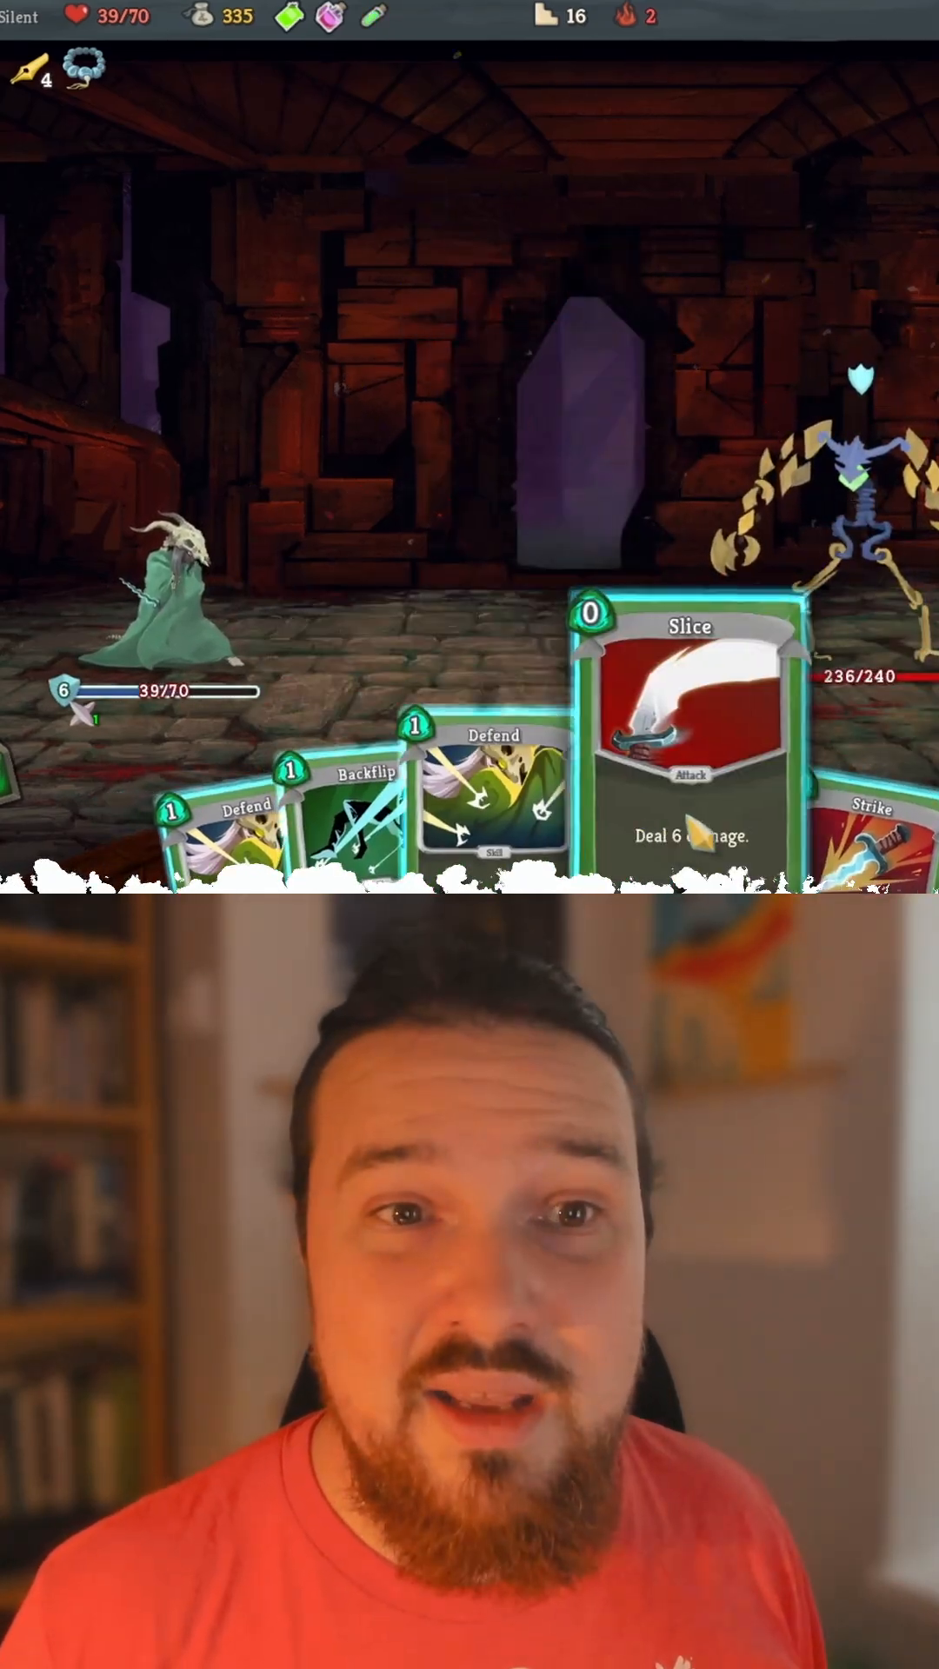
{"action": "left_click", "coordinate": [689, 734]}
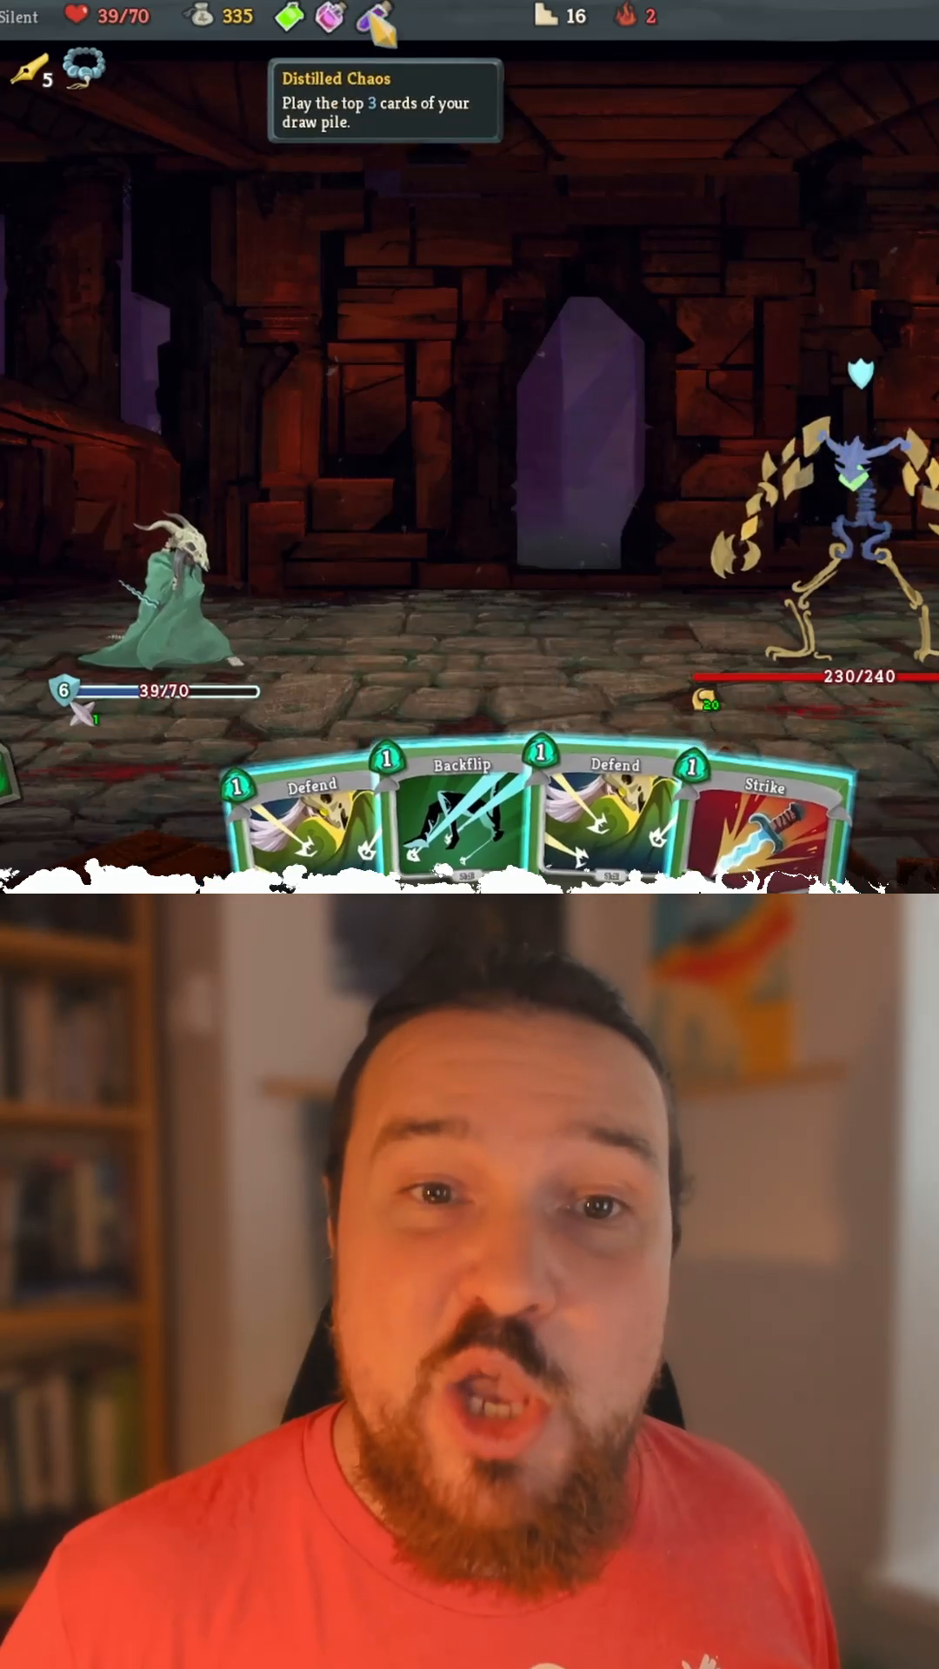